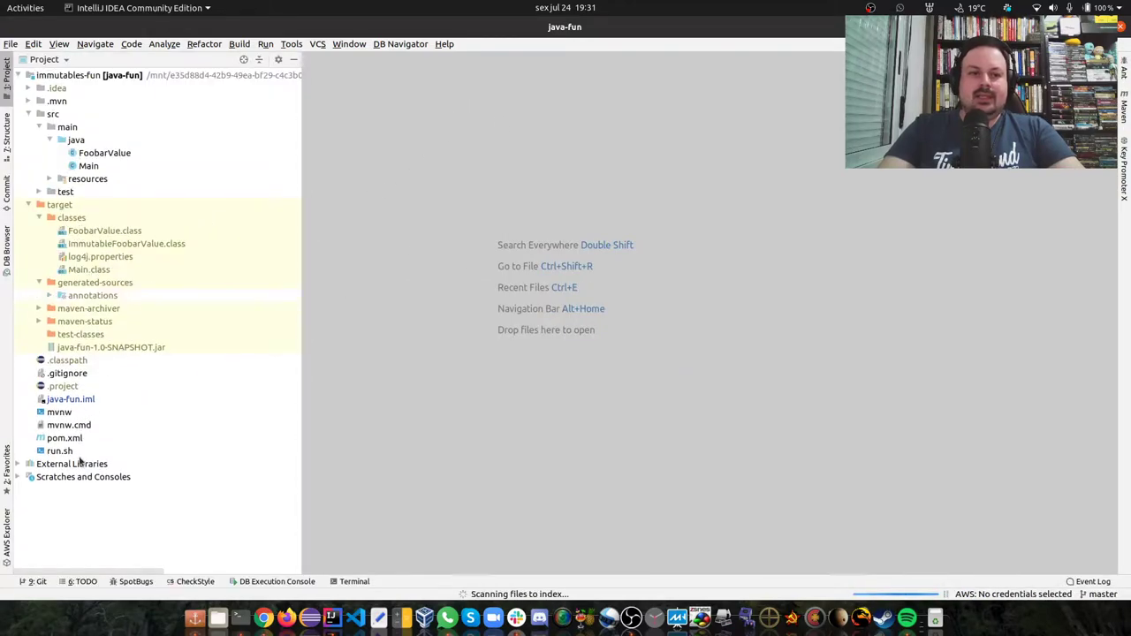
- Open pom.xml and inspect the org.immutables value dependency entry
double_click(64, 439)
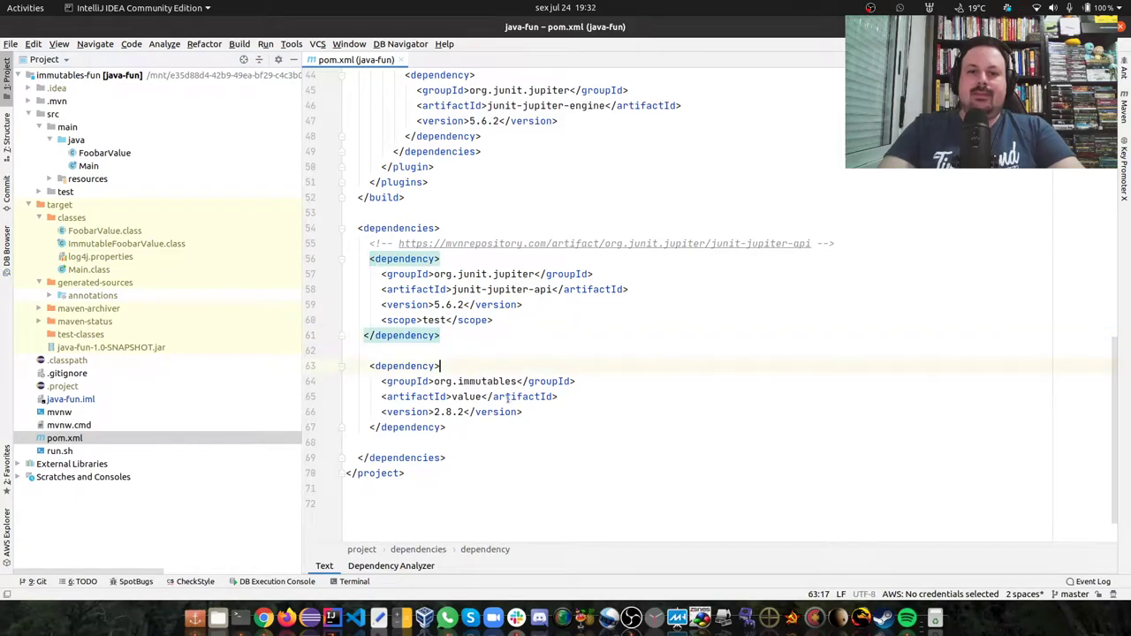
double_click(488, 382)
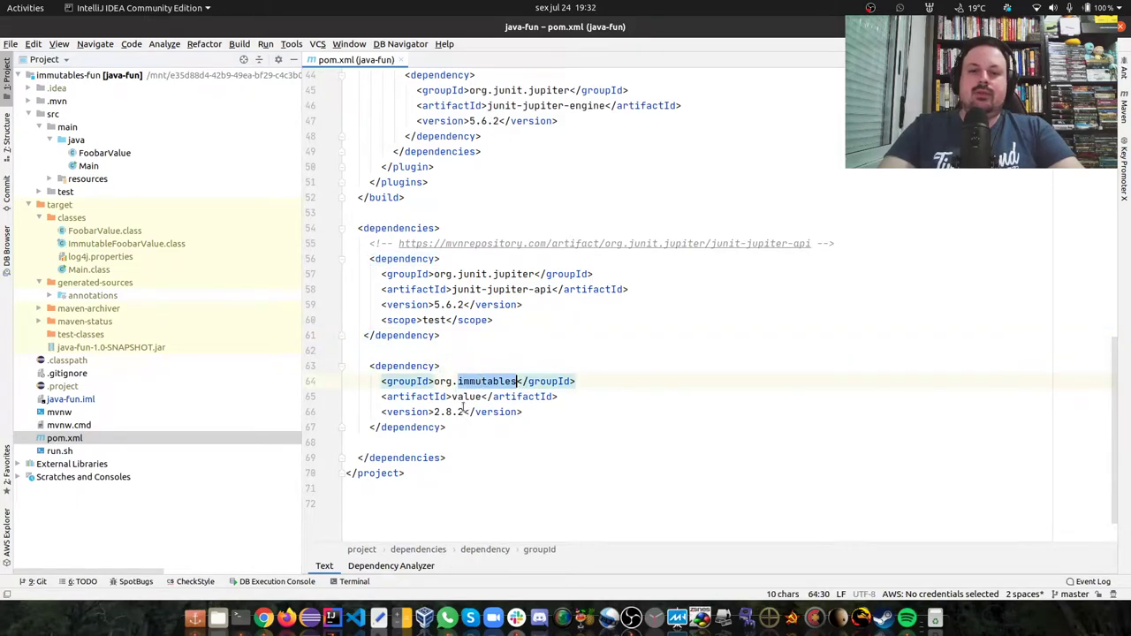
left_click(460, 412)
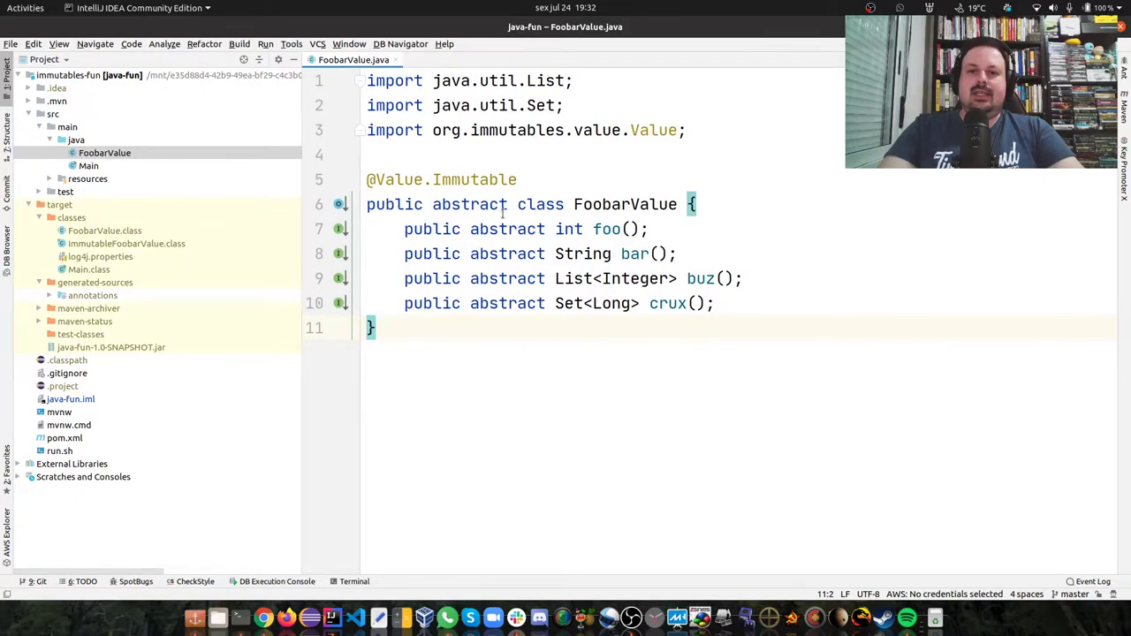
- Highlight the Set and Immutables Value import lines in FoobarValue.java, then deselect them
double_click(624, 205)
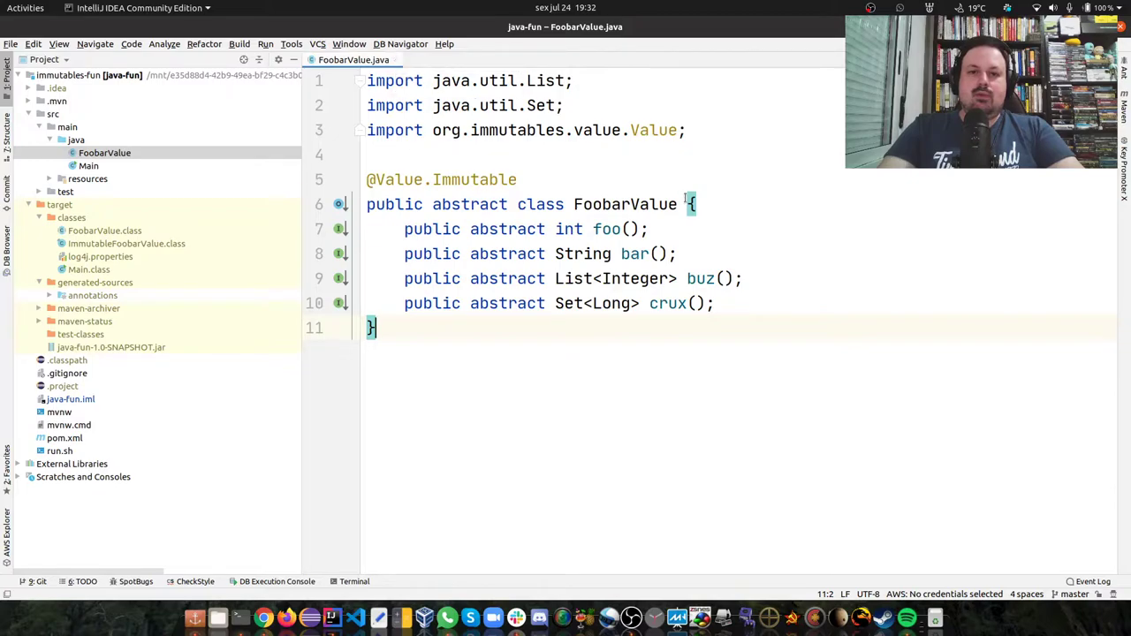
left_click_drag(368, 81, 685, 131)
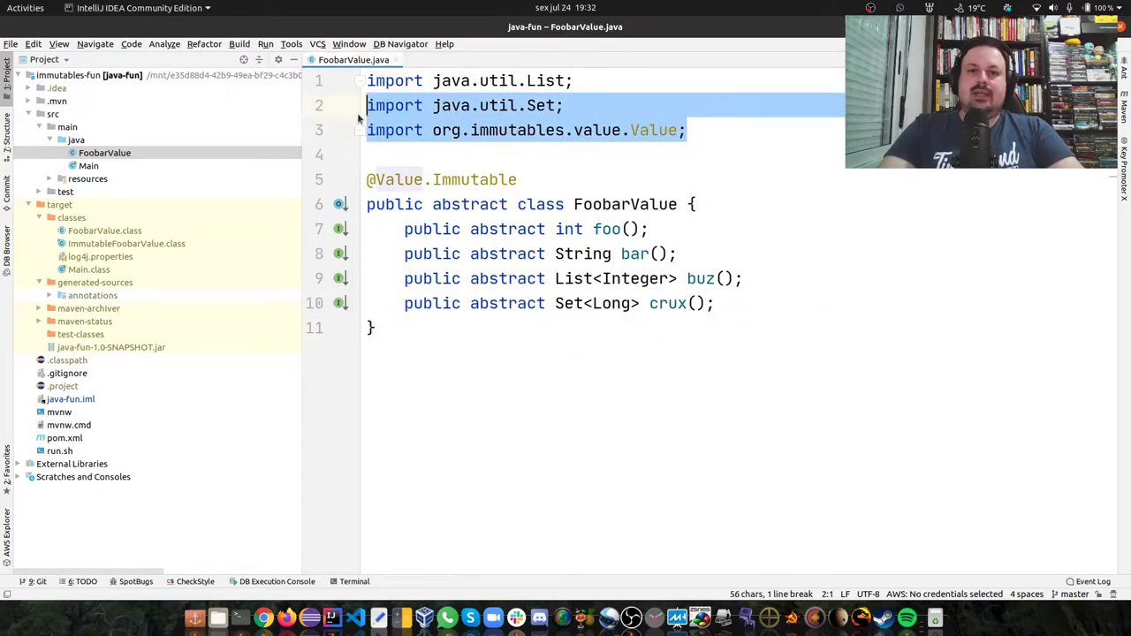
left_click(640, 155)
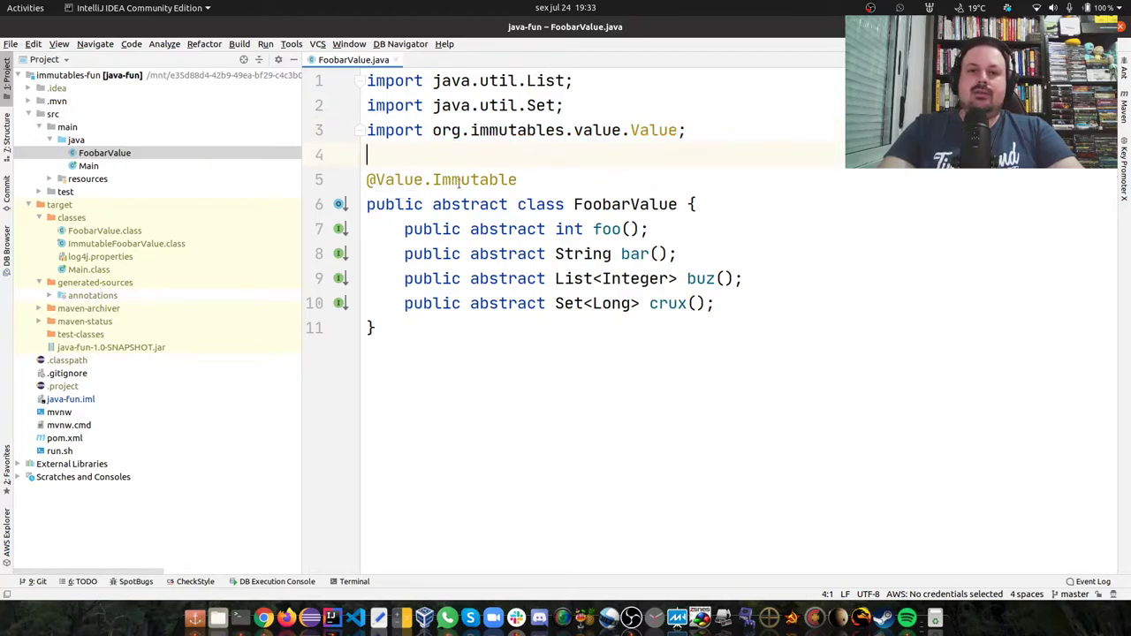
mouse_move(561, 380)
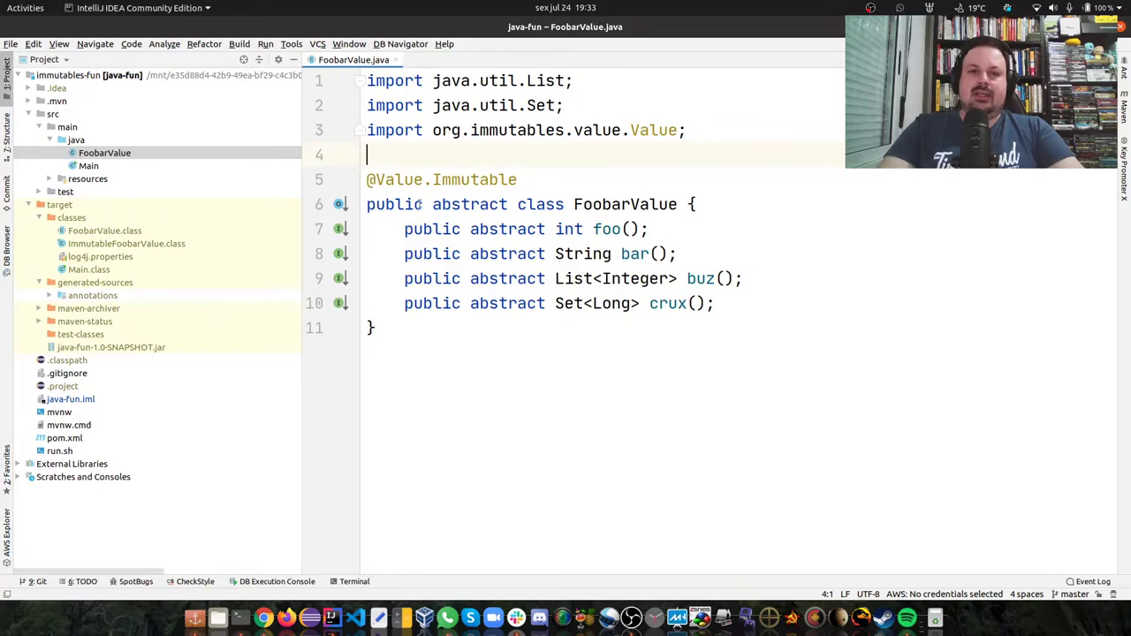
mouse_move(88, 410)
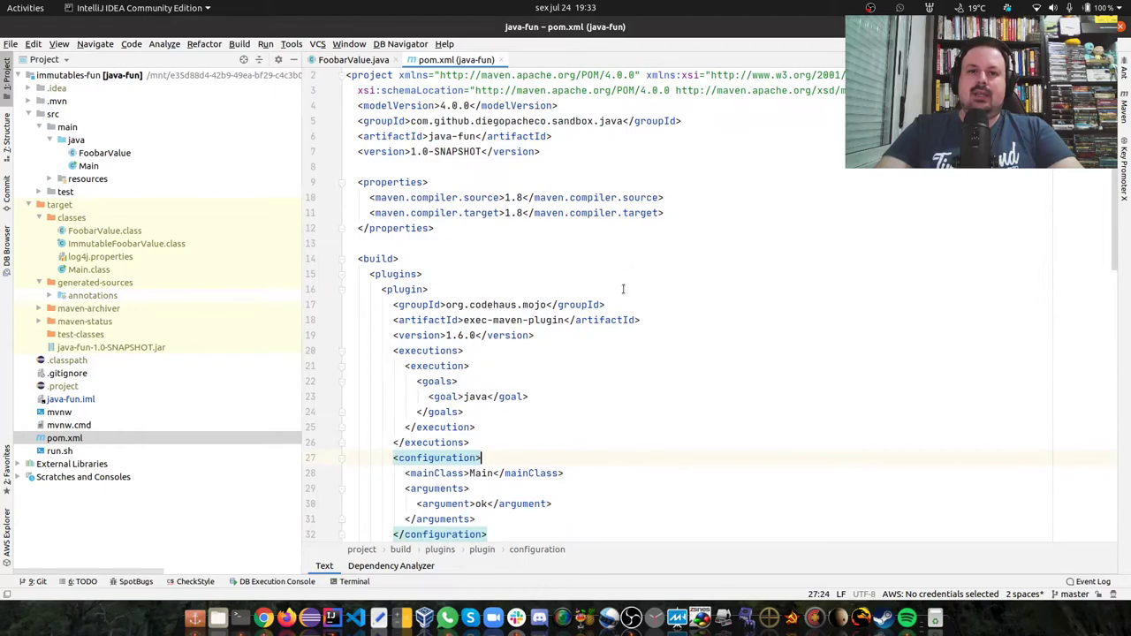
- Scroll the Project panel to look over the target/classes folder
scroll("down", 3)
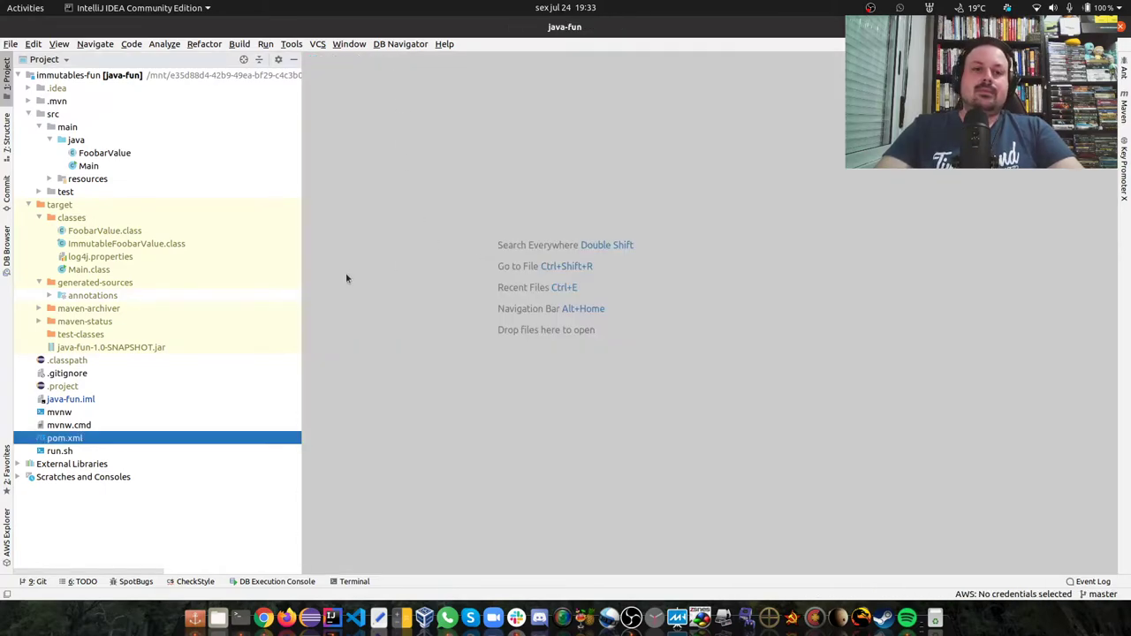
mouse_move(150, 247)
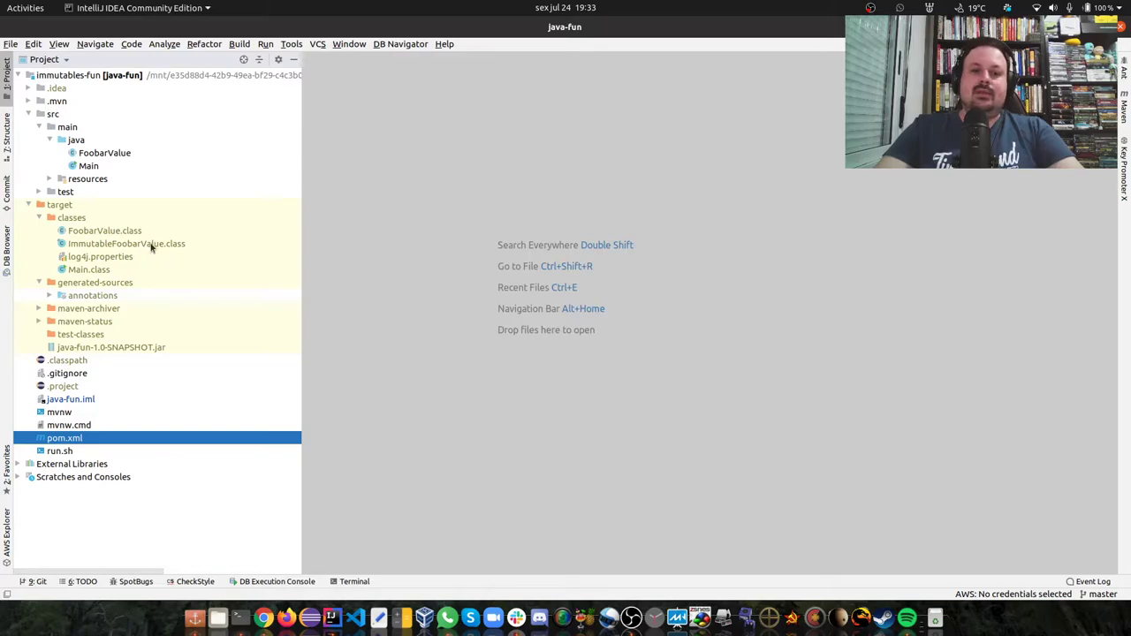
mouse_move(120, 315)
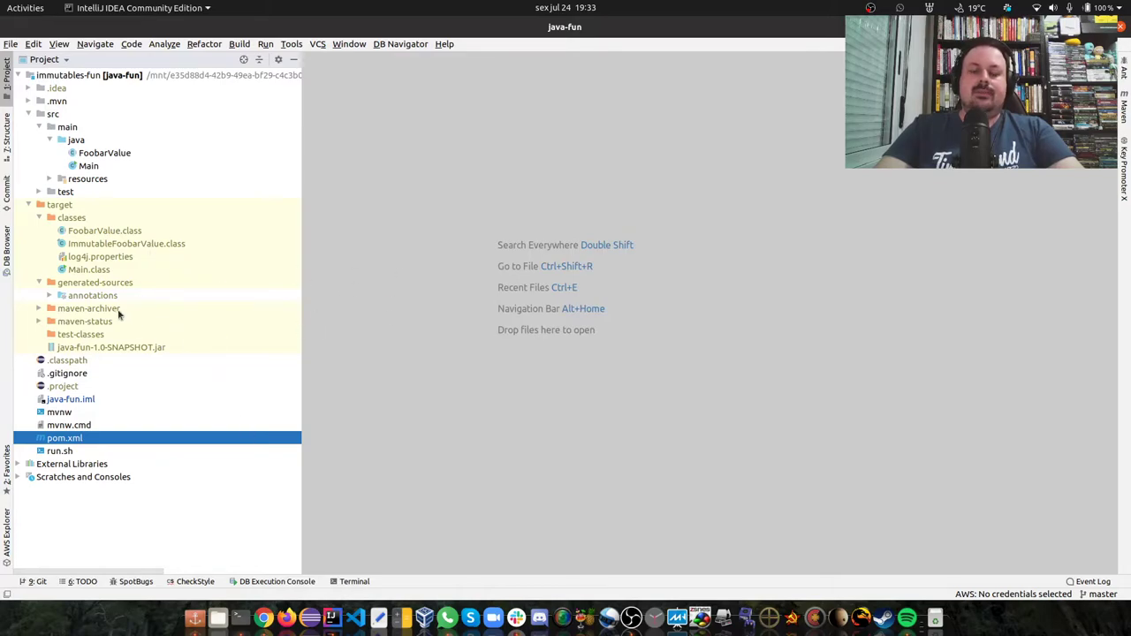
mouse_move(113, 247)
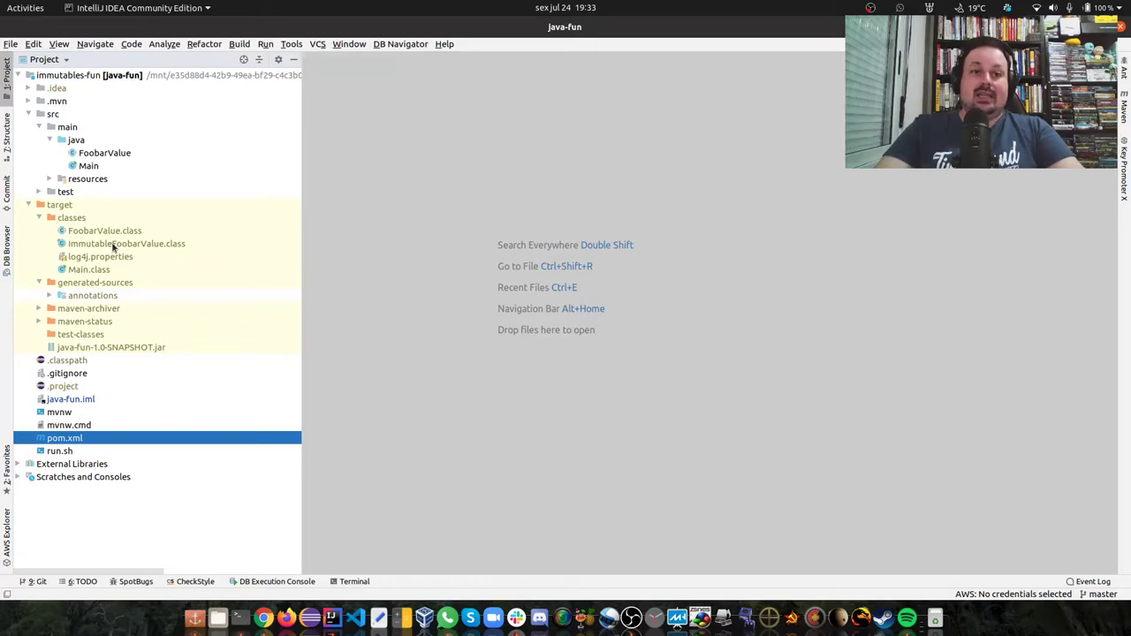
- Open the decompiled generated ImmutableFoobarValue class and highlight its class name
double_click(128, 244)
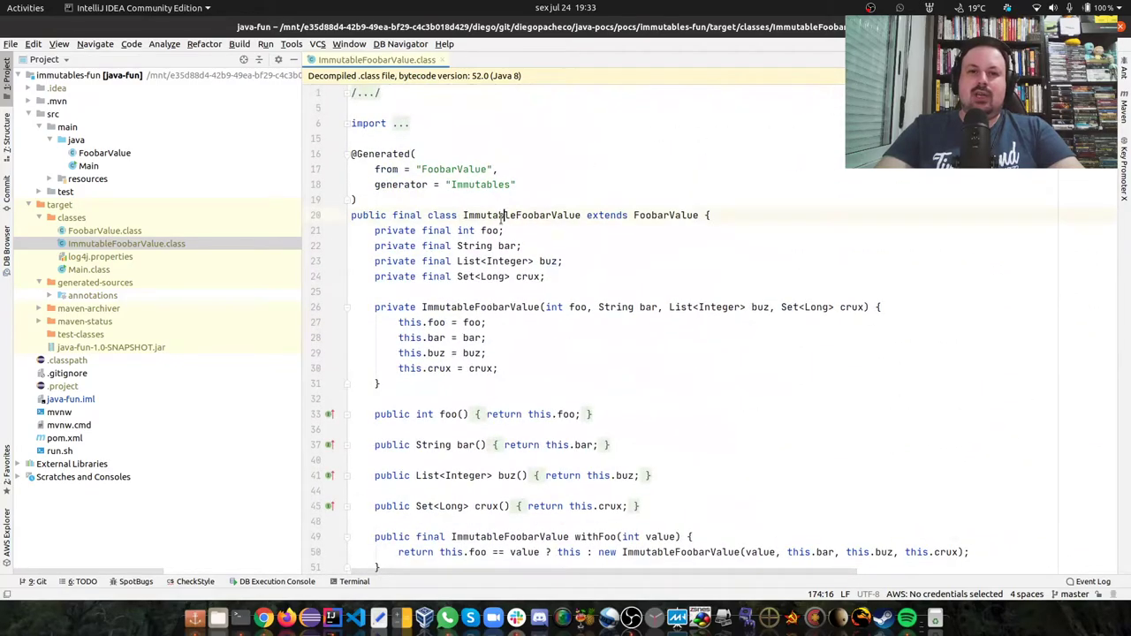
double_click(521, 216)
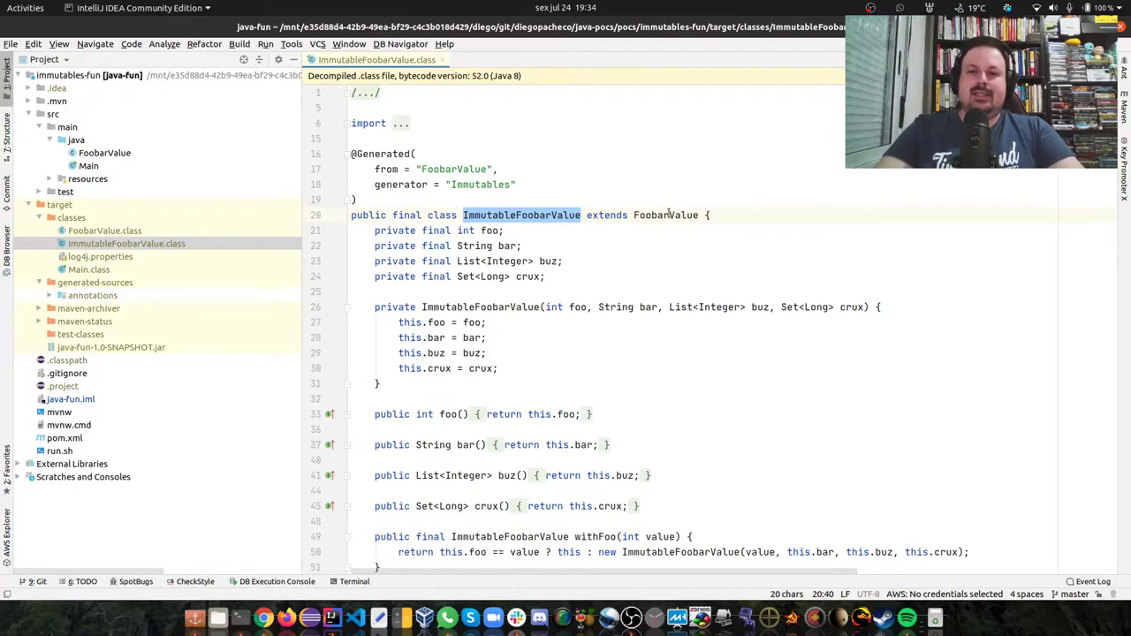
mouse_move(664, 215)
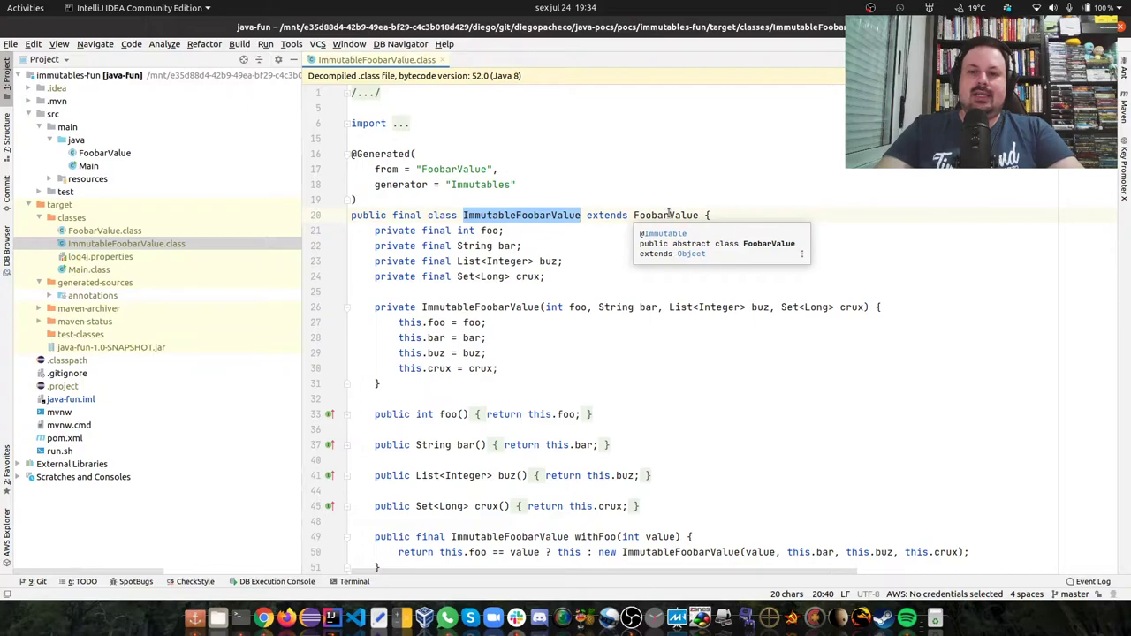
mouse_move(173, 147)
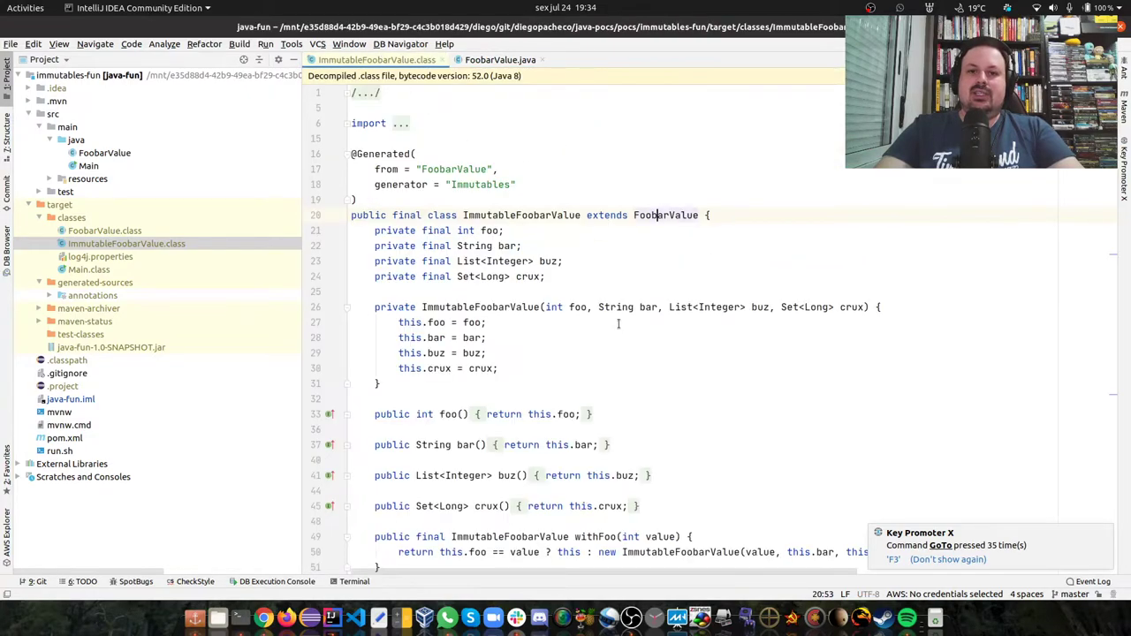
- Scroll through the ImmutableFoobarValue builder methods and close the class to return to FoobarValue.java
scroll("down", 3)
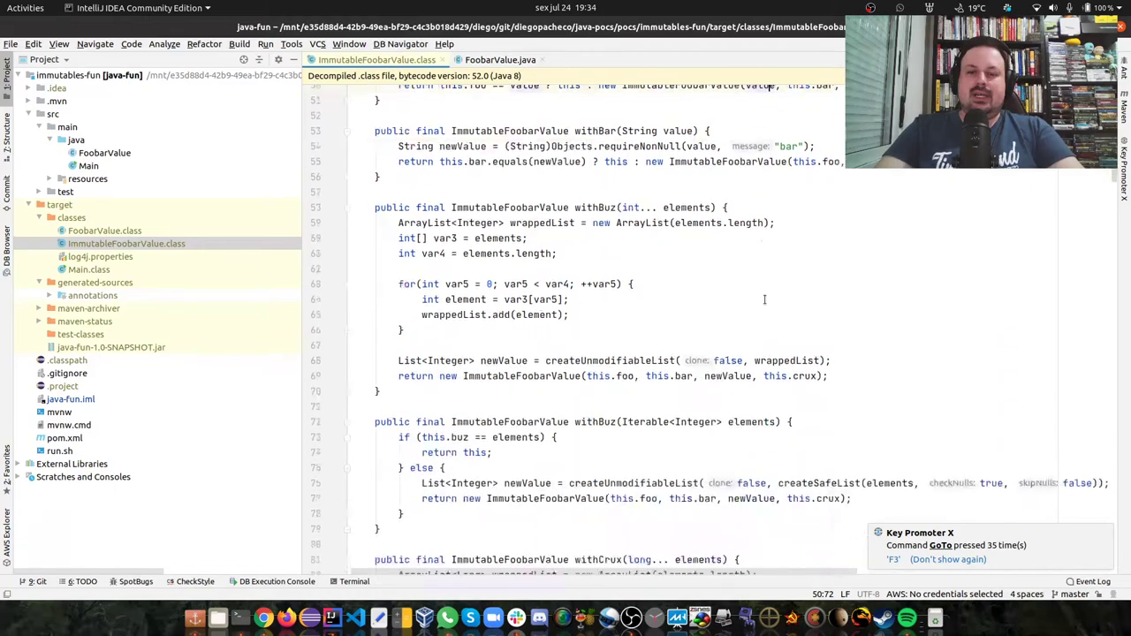
scroll("down", 3)
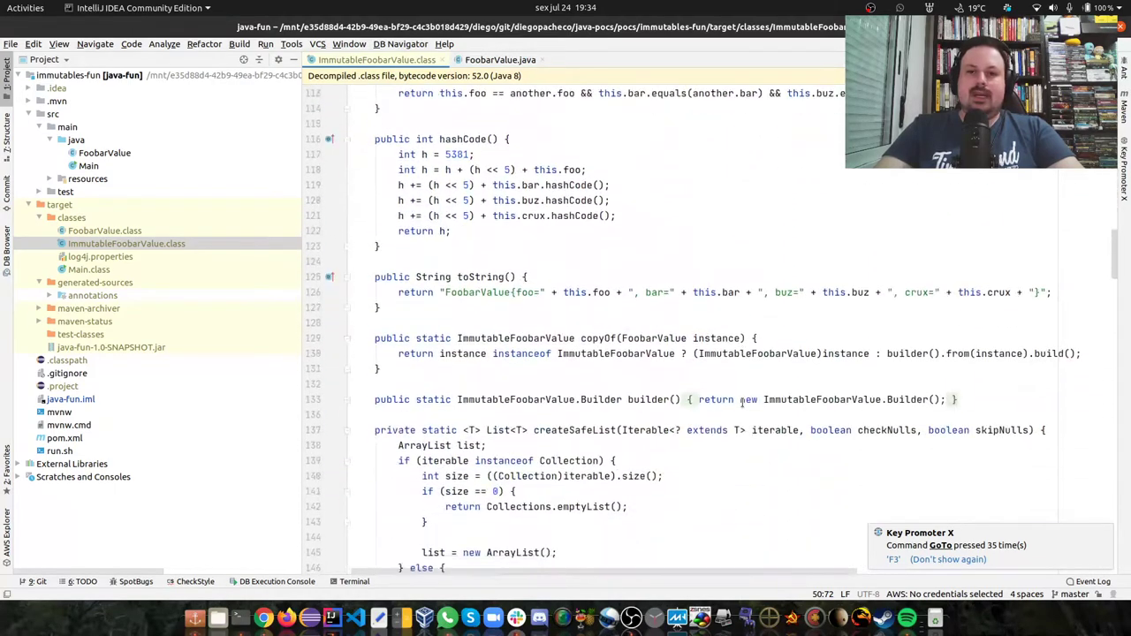
scroll("down", 3)
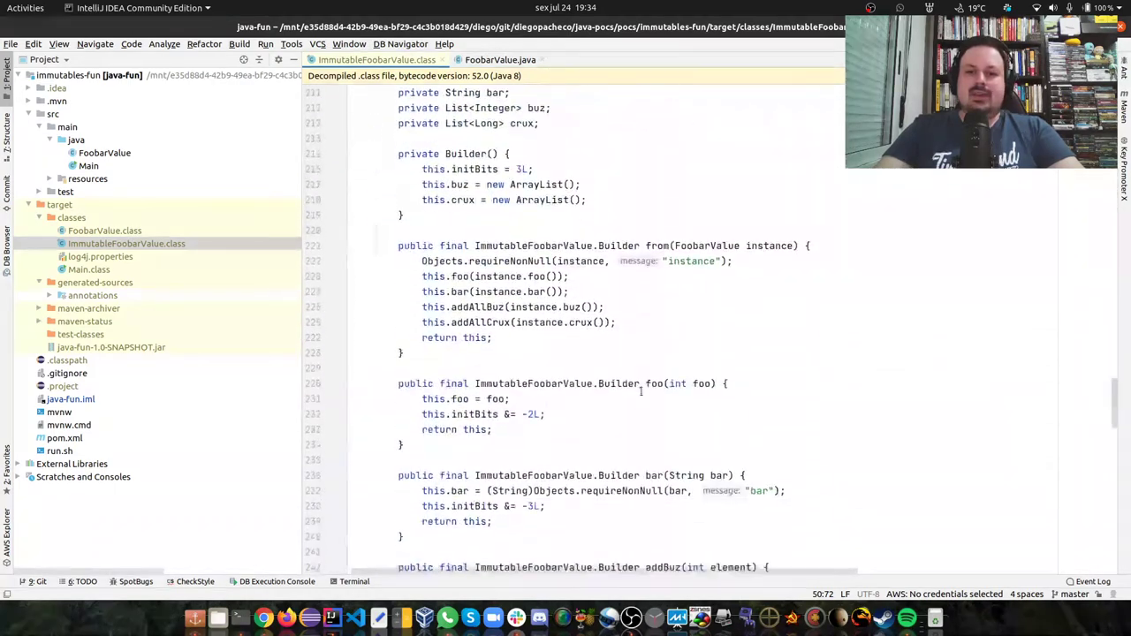
scroll("down", 3)
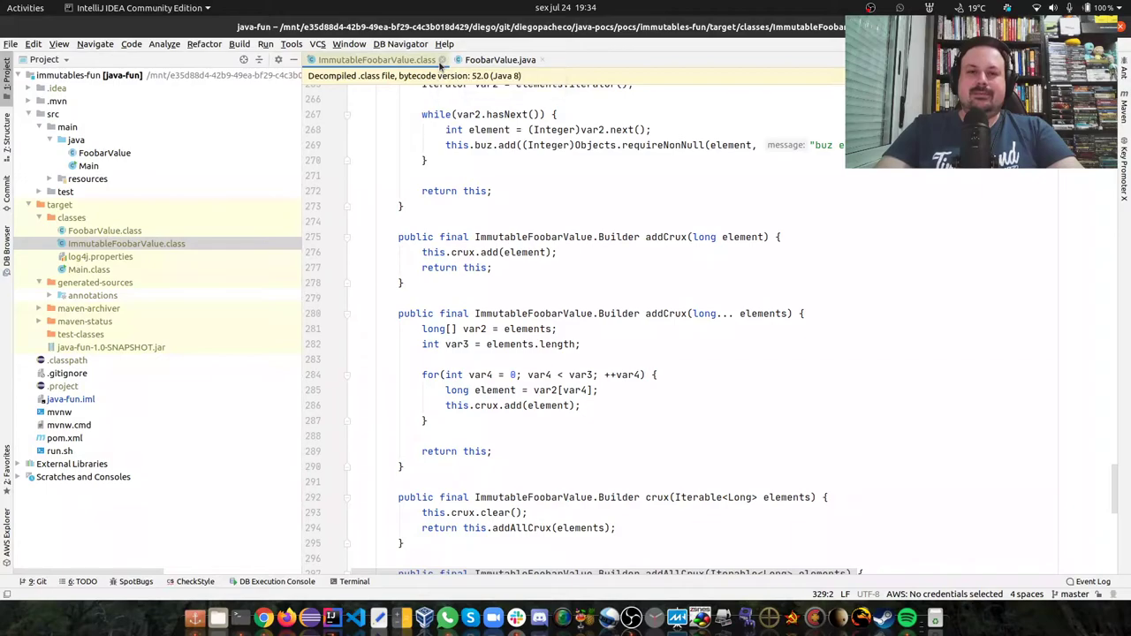
left_click(498, 60)
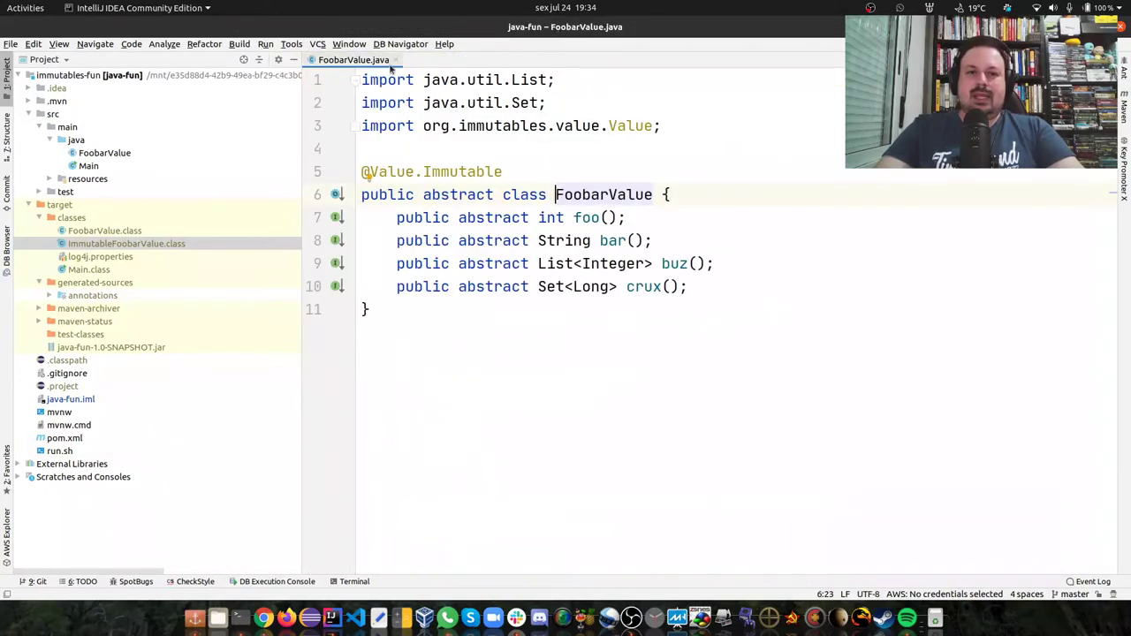
- Open Main.java, highlight ImmutableFoobarValue in the builder call, and open its generated source
left_click(88, 167)
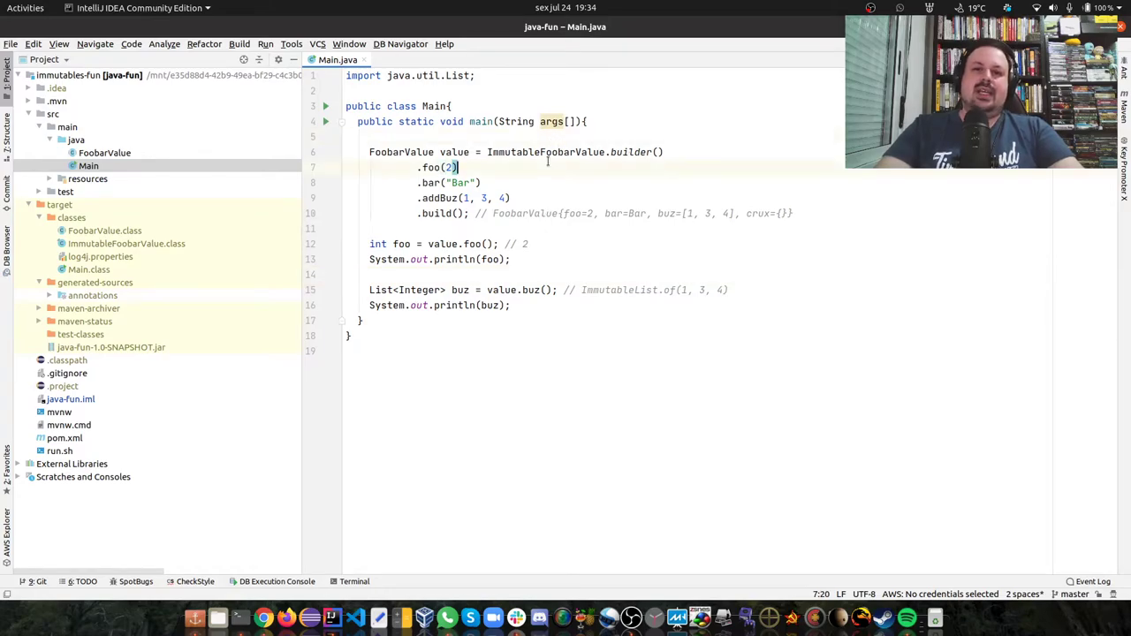
double_click(544, 152)
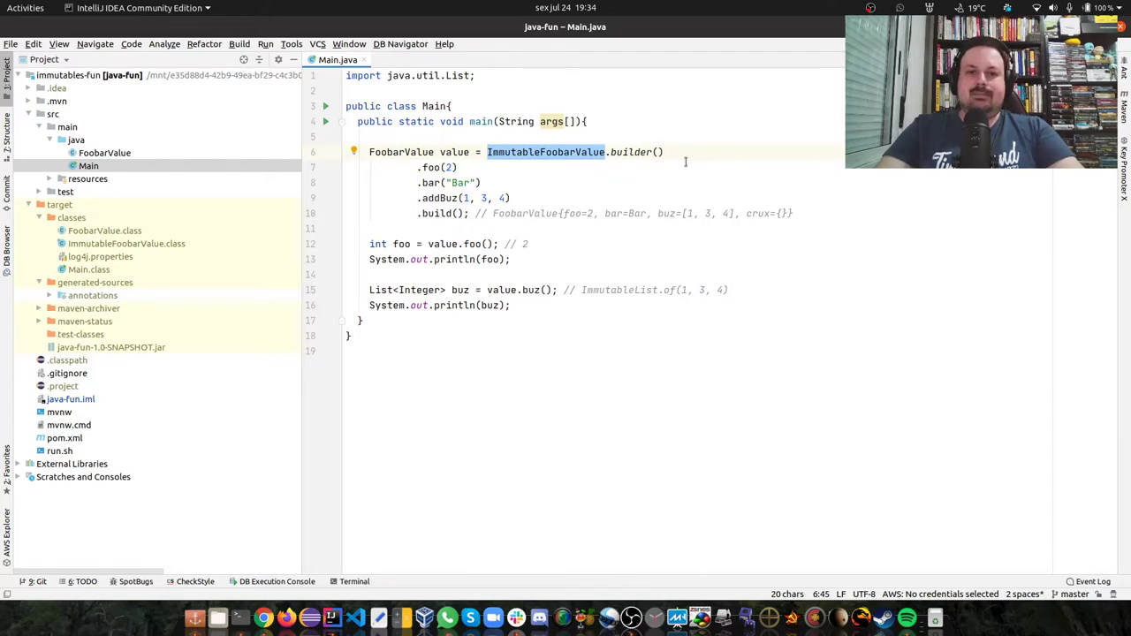
mouse_move(774, 155)
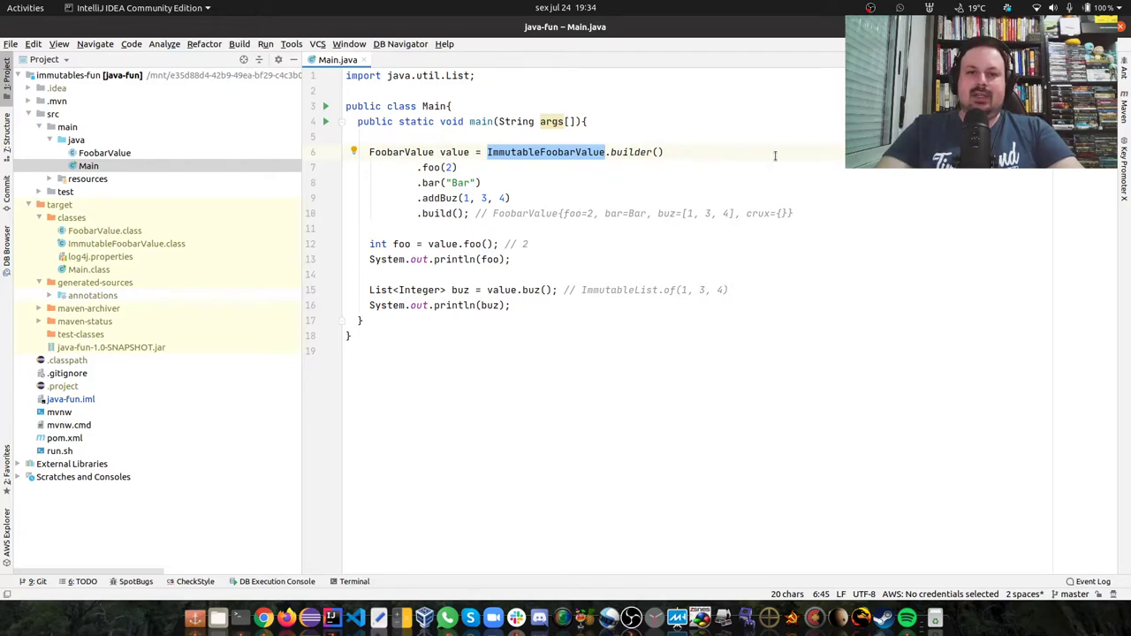
mouse_move(699, 173)
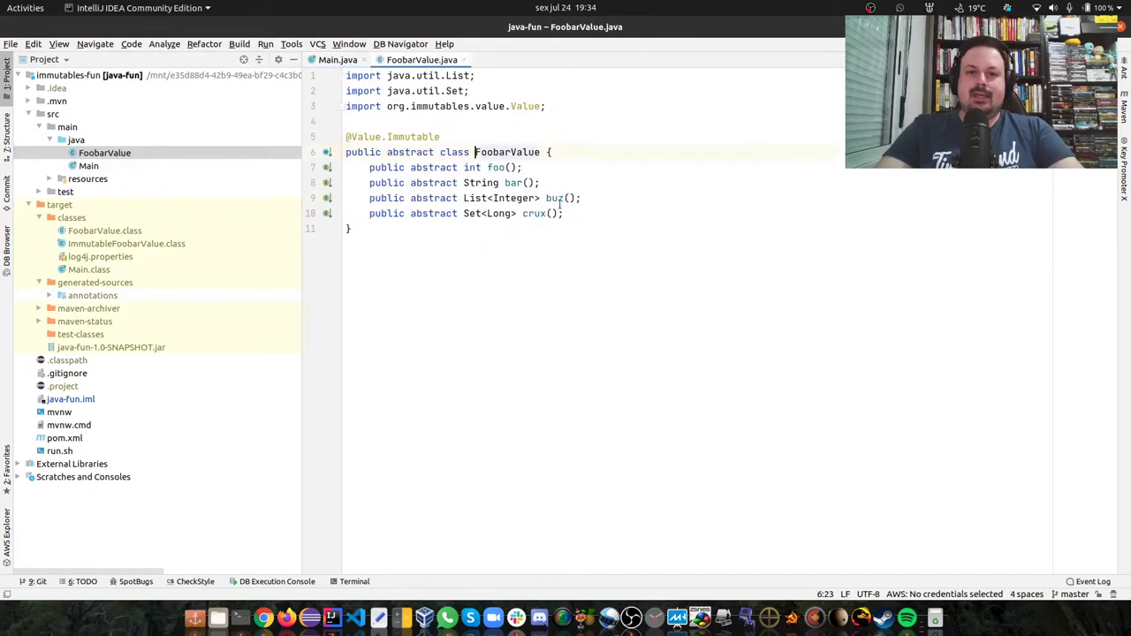
left_click(338, 60)
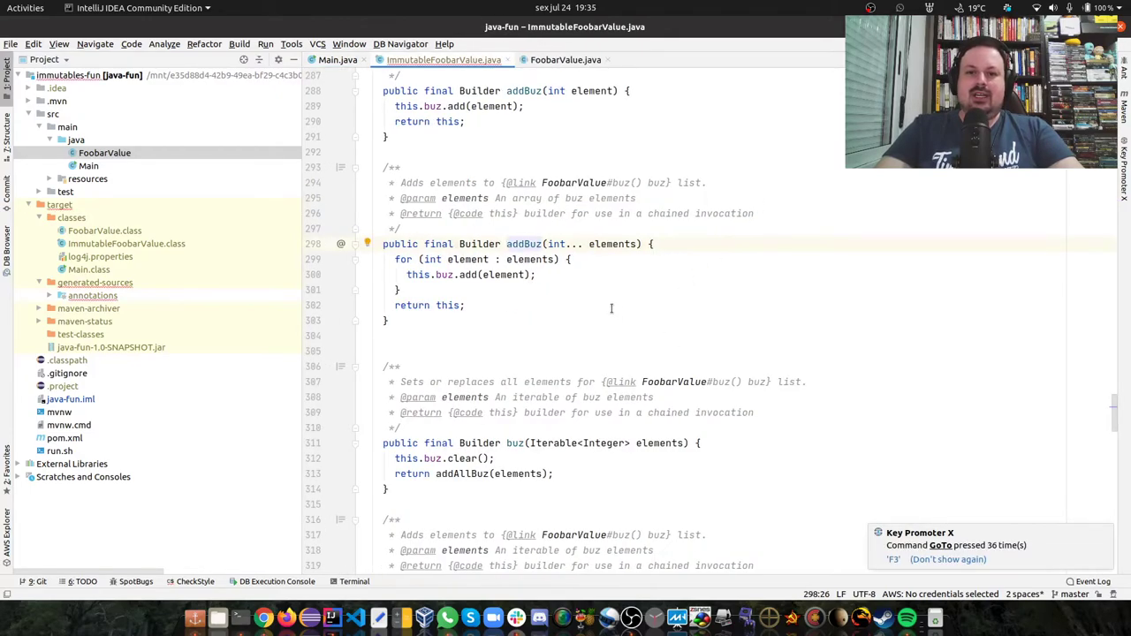
mouse_move(608, 254)
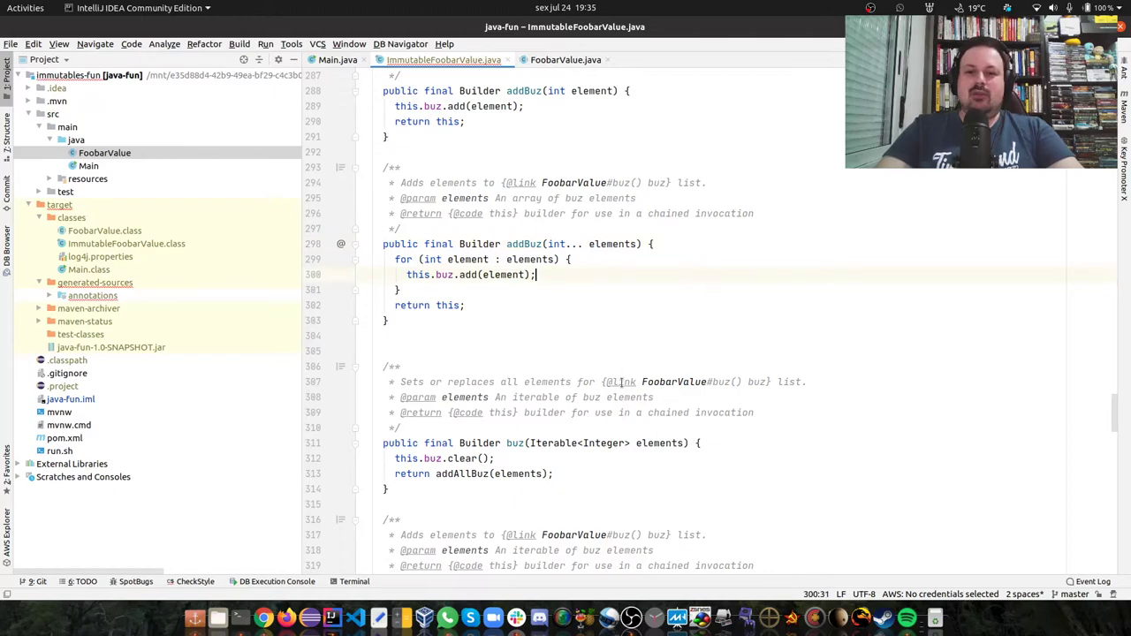
- Highlight the element added to buz inside the varargs addBuz loop
double_click(657, 441)
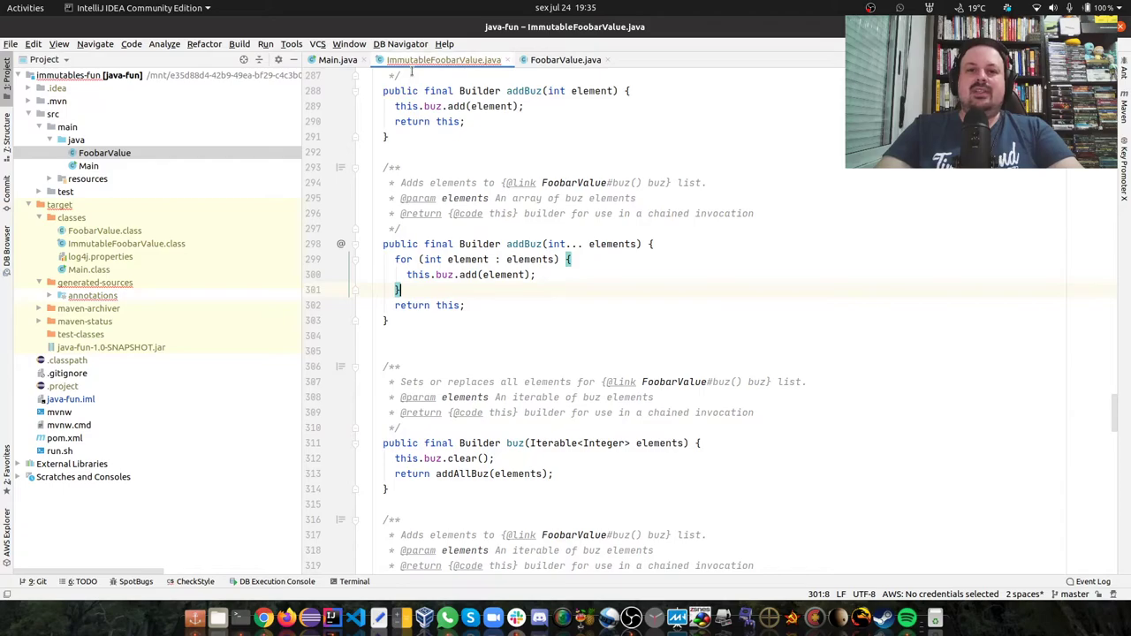
mouse_move(509, 61)
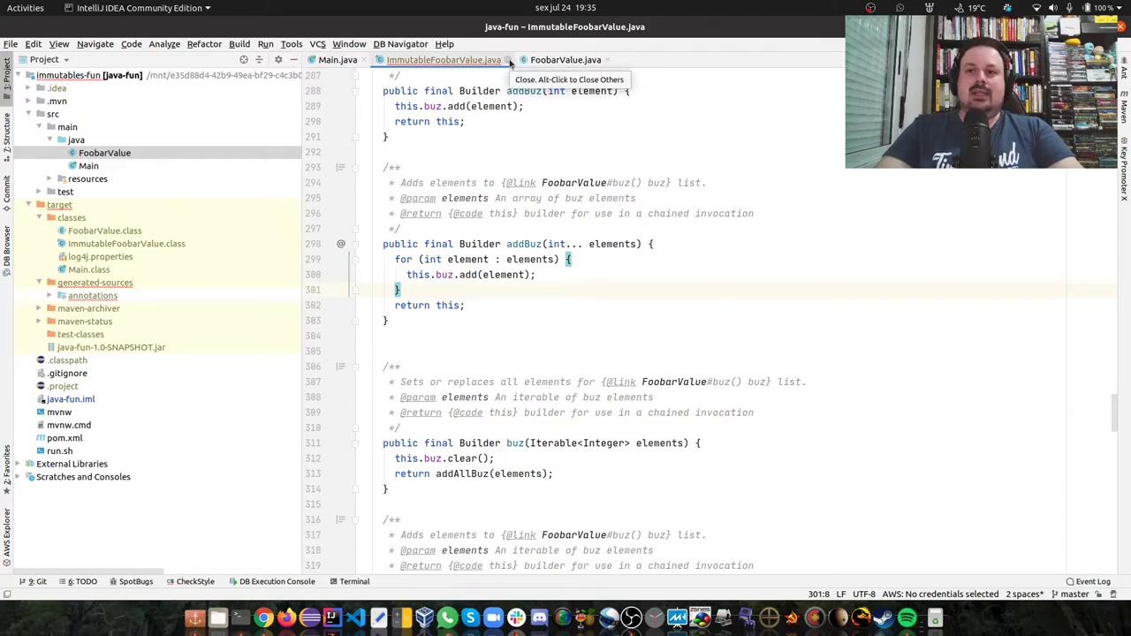
- Close ImmutableFoobarValue.java and point out the addBuz(1, 3, 4) call and FoobarValue variable type in Main.java
left_click(337, 60)
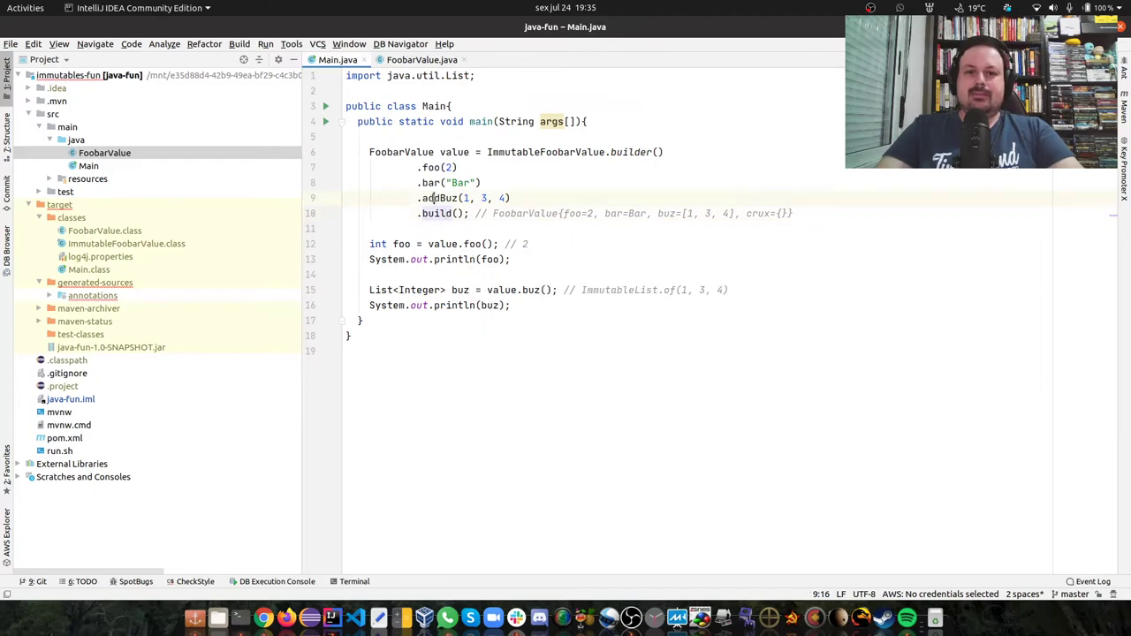
left_click(443, 212)
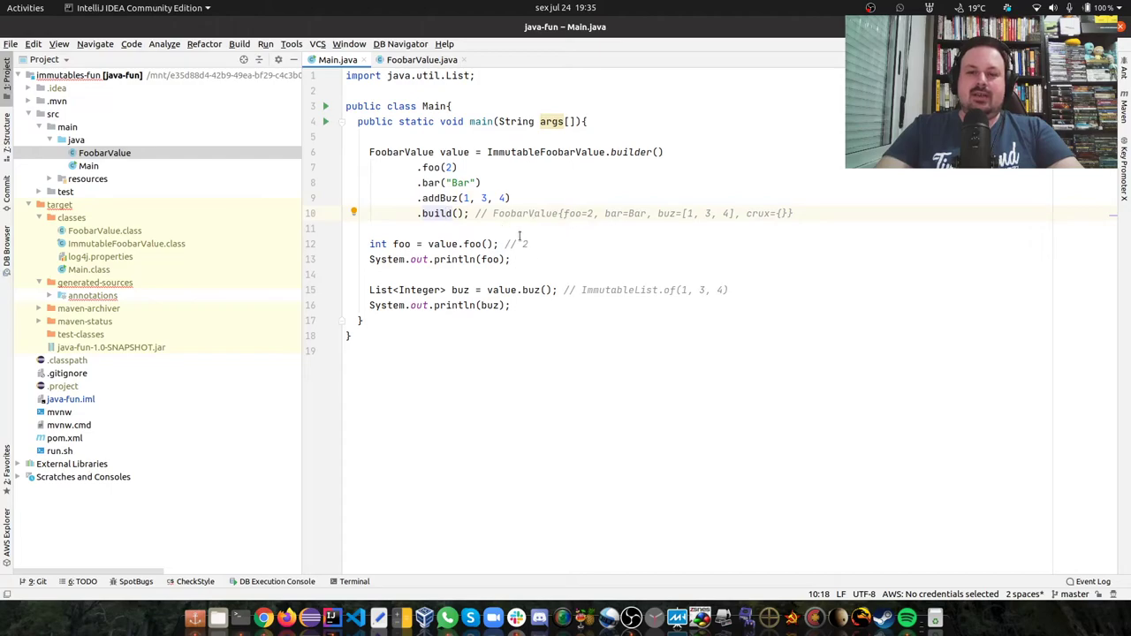
double_click(400, 152)
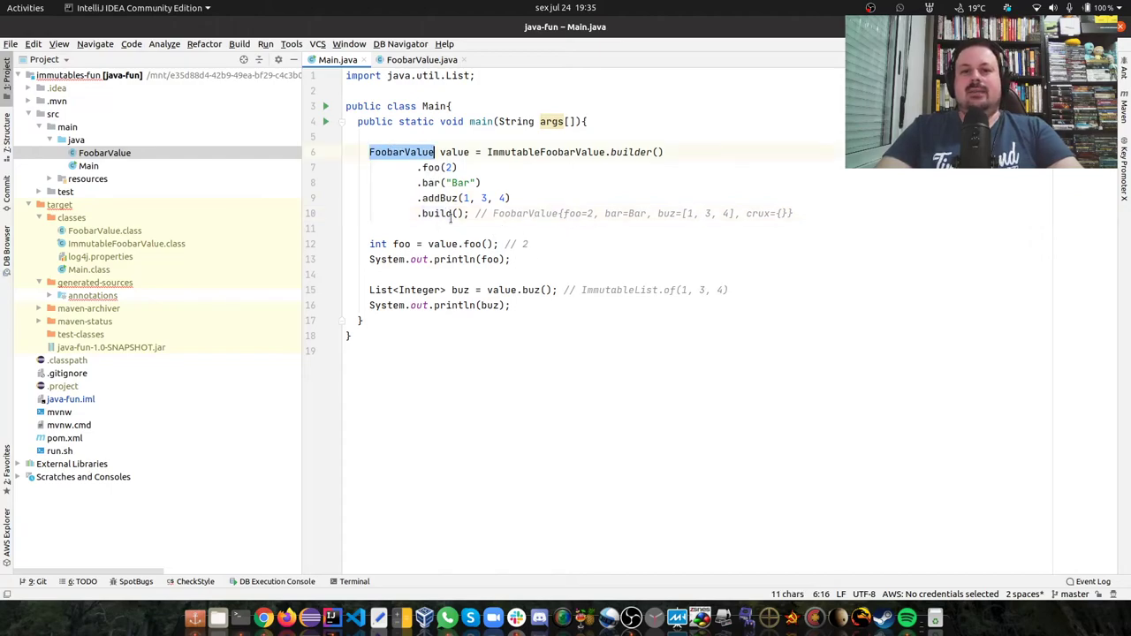